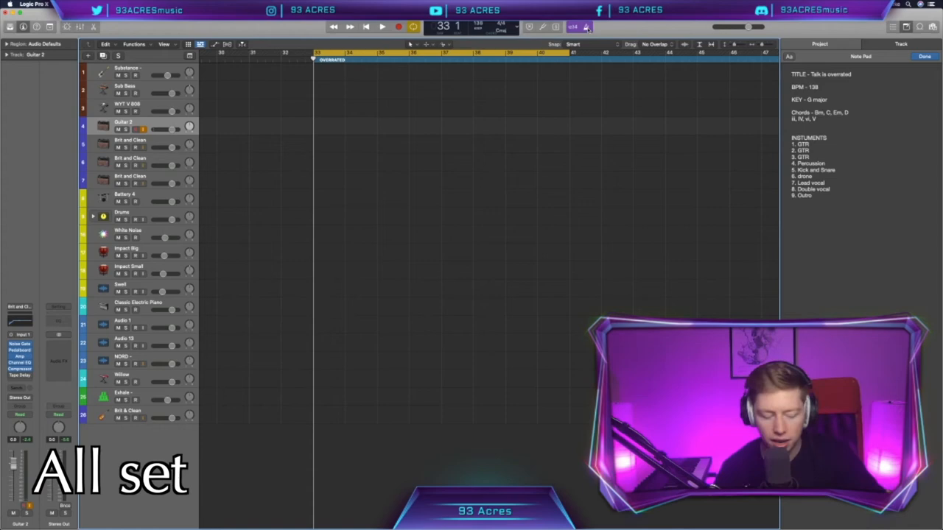
Capture the Guitar 2 part from bar 33 through bar 41, then stop recording.
{"action": "left_click", "coordinate": [381, 27]}
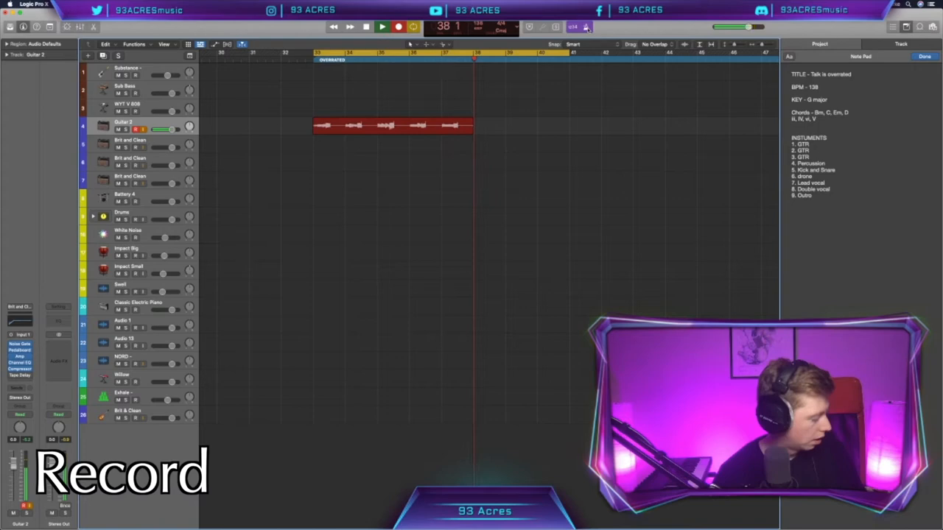
{"action": "left_click", "coordinate": [366, 27]}
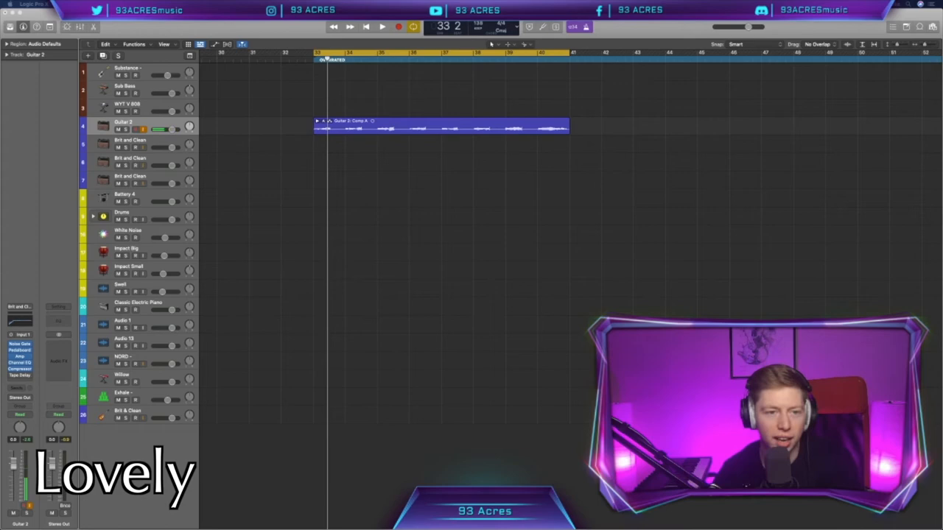
Record the second guitar layer on the first Brit and Clean track over bars 33–41.
{"action": "left_click", "coordinate": [382, 26]}
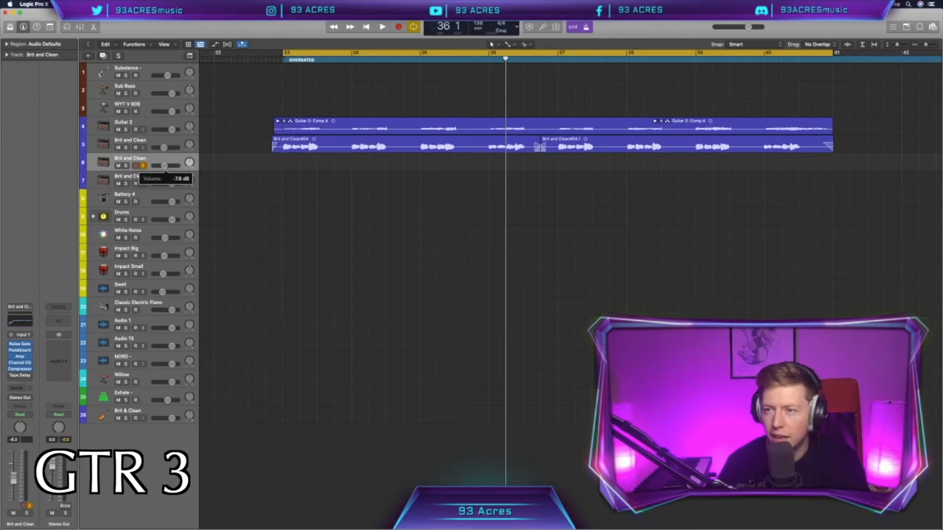
Record the third guitar layer on the second Brit and Clean track over bars 33–41.
{"action": "left_click", "coordinate": [382, 26]}
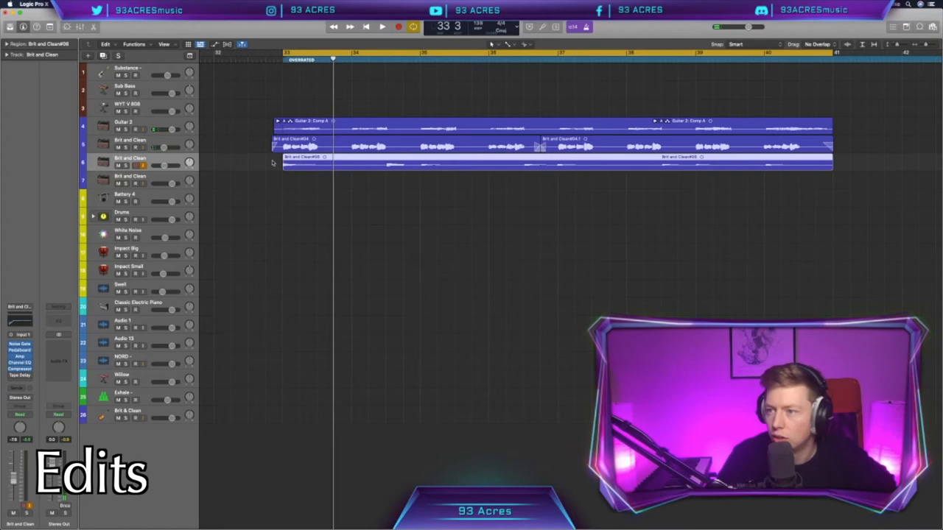
{"action": "left_click", "coordinate": [382, 27]}
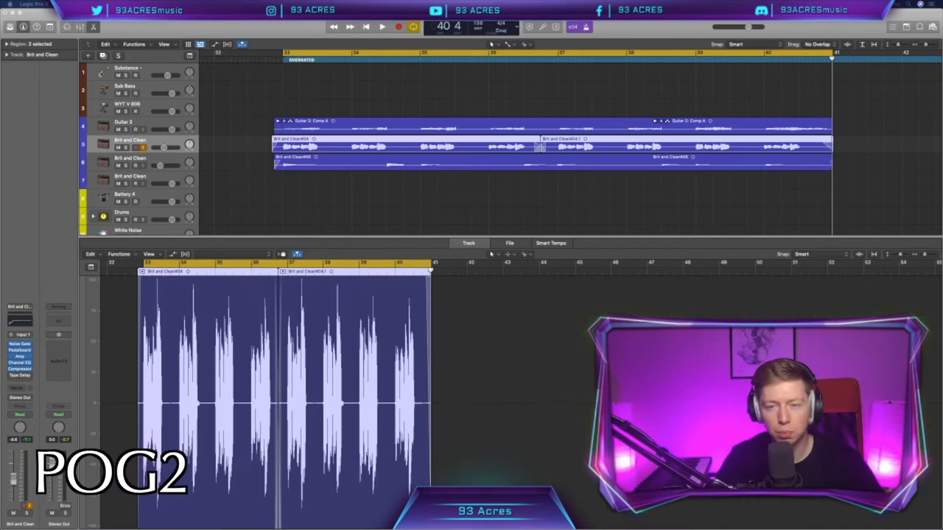
Close the Audio Track Editor to show all three stacked guitar parts.
{"action": "left_click", "coordinate": [317, 196]}
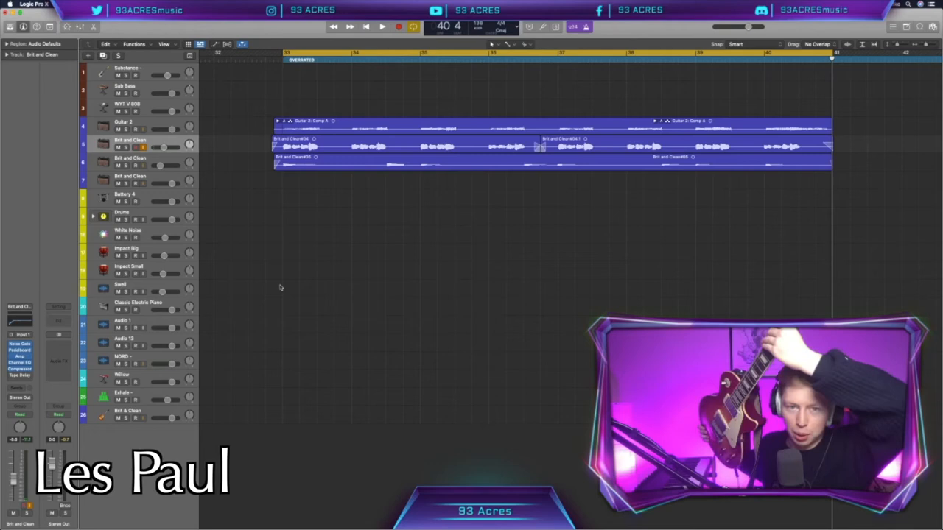
Repeat the guitars to bar 49, record Sub Bass, and add kick and snare samples.
{"action": "left_click", "coordinate": [381, 27]}
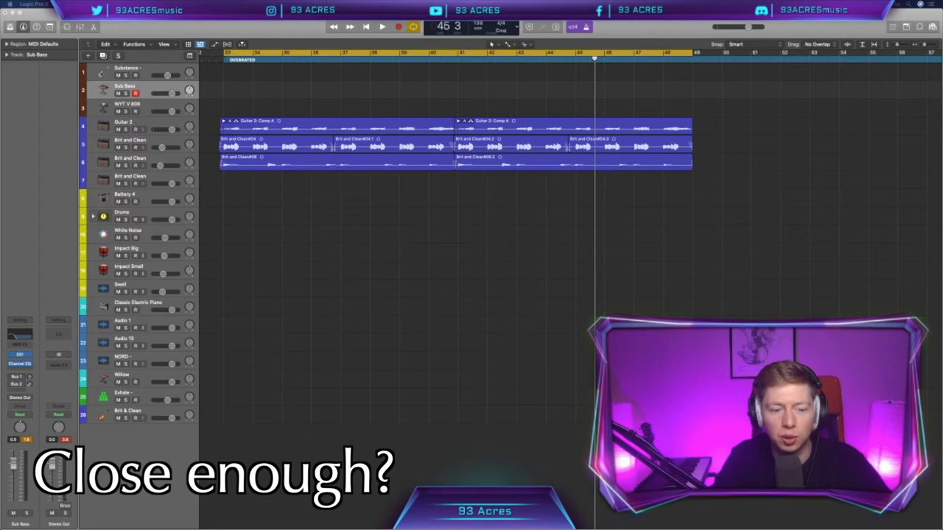
{"action": "left_click", "coordinate": [381, 26]}
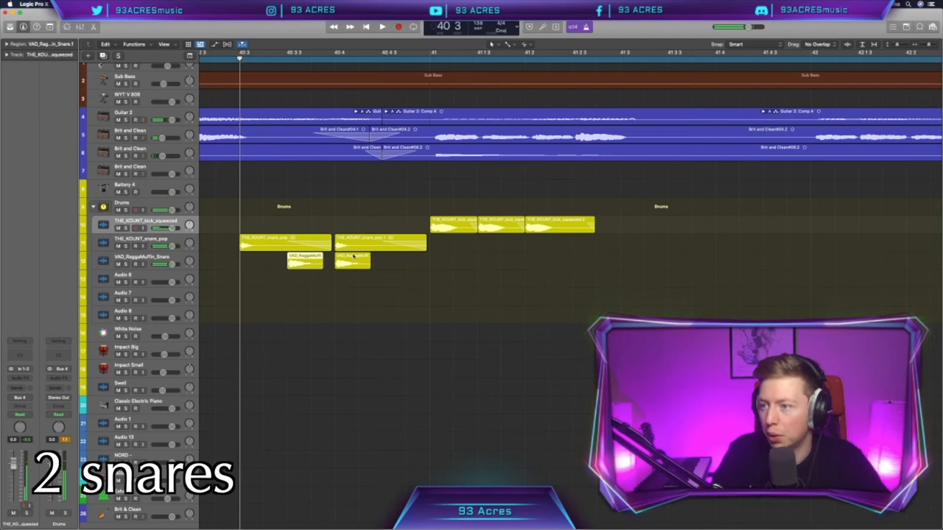
Copy kick and snare sample hits to new positions around bar 41.
{"action": "left_click", "coordinate": [382, 26]}
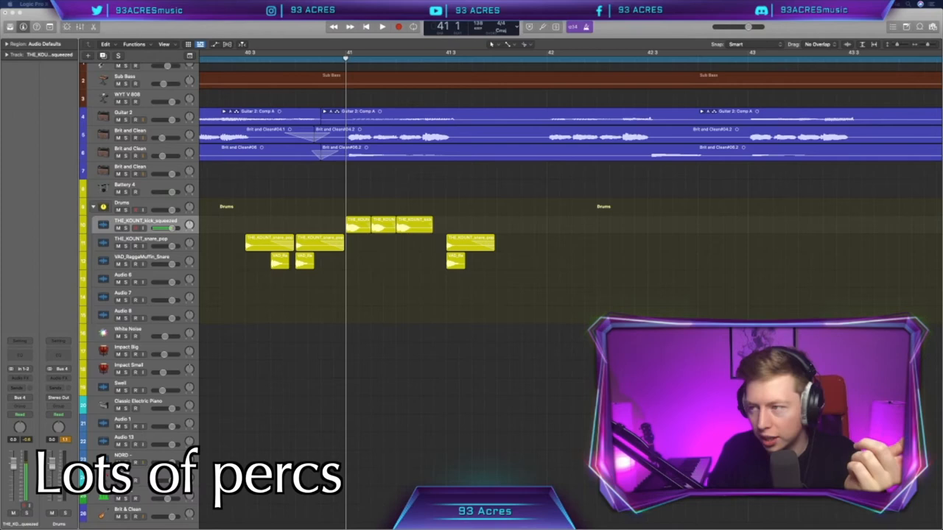
Copy the kick and snare hits through bar 46 and start recording on Battery 4.
{"action": "left_click_drag", "start_coordinate": [471, 243], "coordinate": [618, 243]}
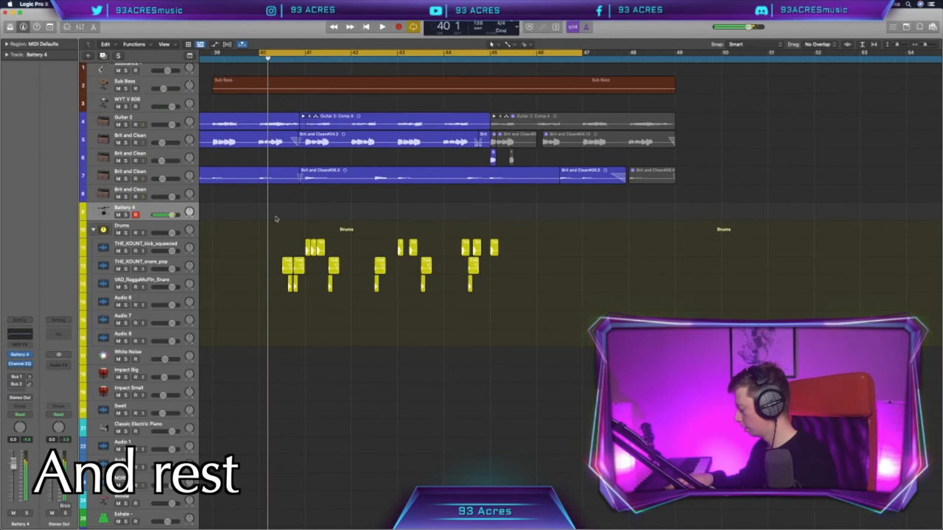
{"action": "left_click", "coordinate": [382, 26]}
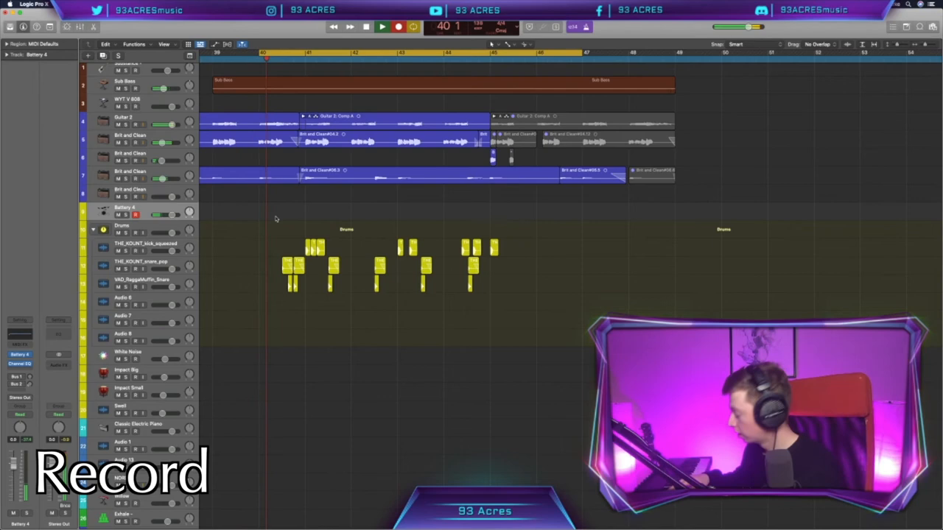
Record a short Battery 4 percussion pattern across bars 40–43.
{"action": "left_click", "coordinate": [382, 26]}
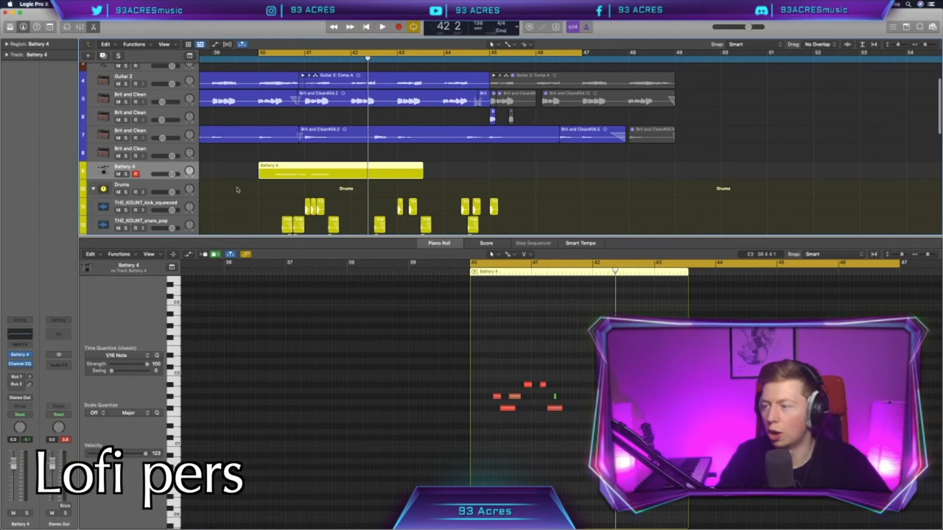
Record more Battery 4 percussion notes, extending the region to bar 46.
{"action": "left_click", "coordinate": [382, 26]}
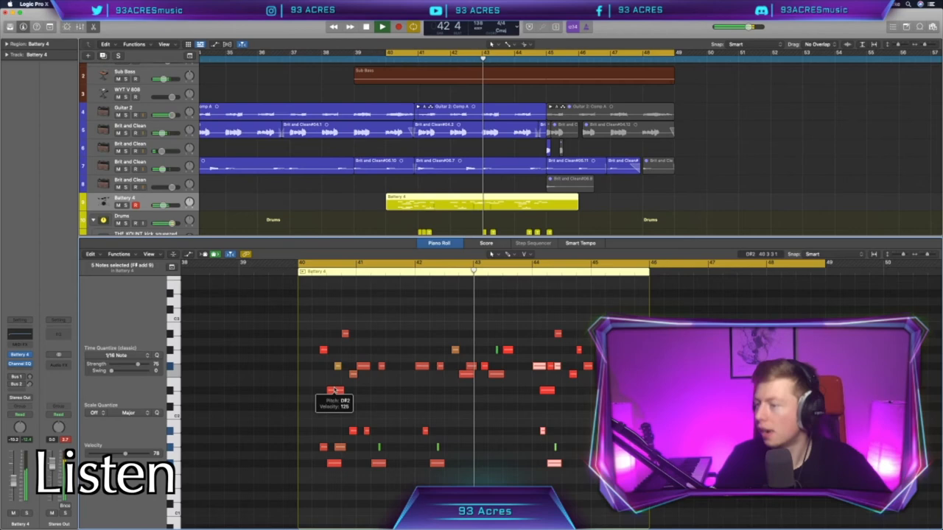
{"action": "left_click", "coordinate": [366, 27]}
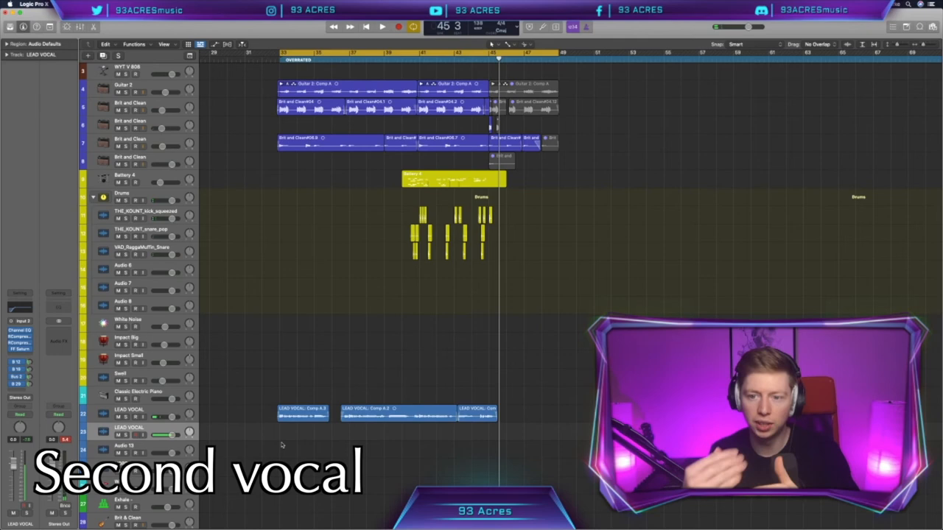
Name the track DOUBLE VOX and record the doubled vocal over bars 33–47.
{"action": "left_click", "coordinate": [381, 27]}
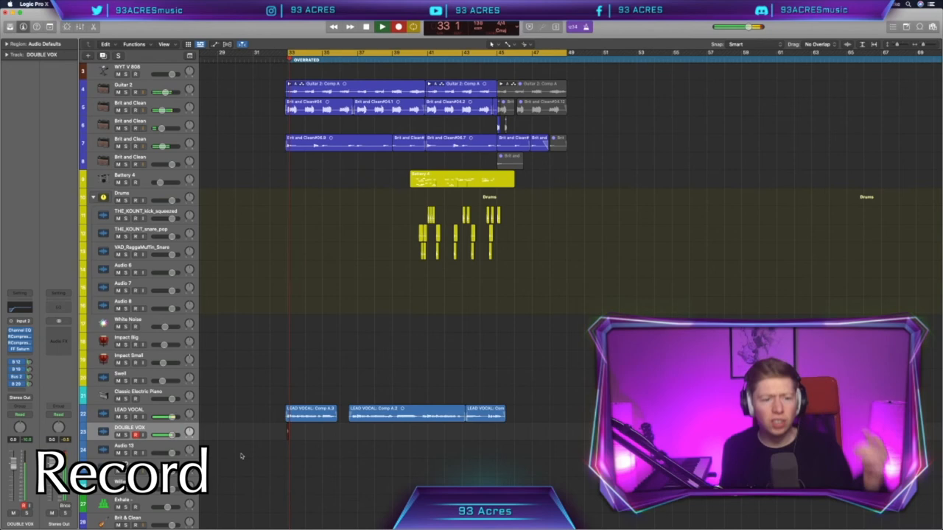
{"action": "left_click", "coordinate": [398, 28]}
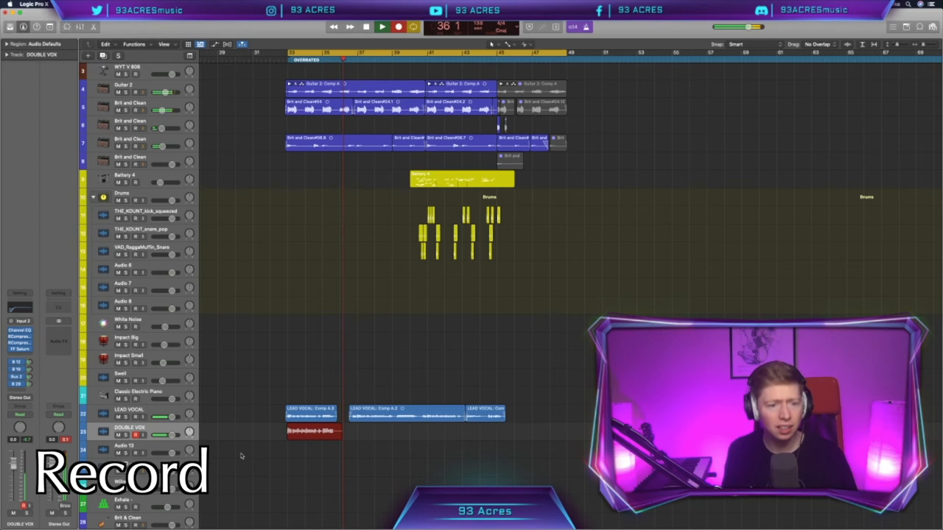
{"action": "left_click", "coordinate": [381, 27]}
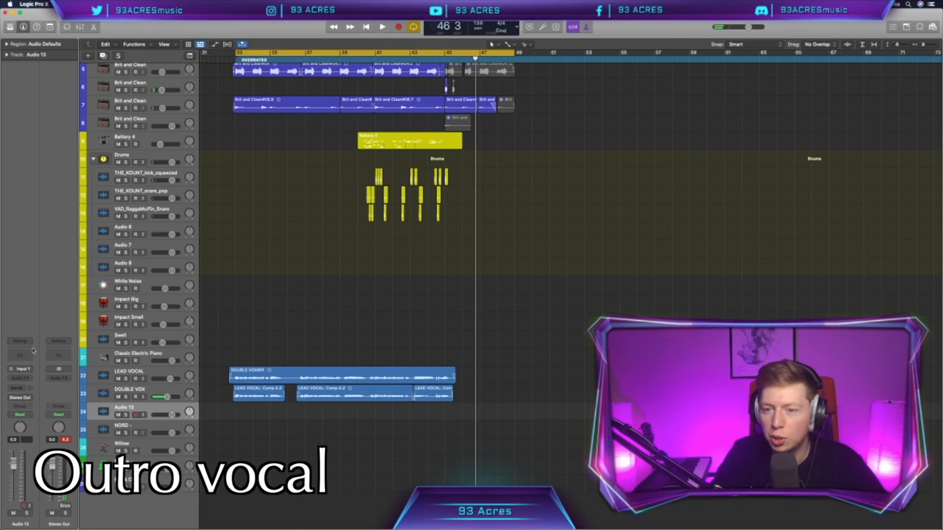
{"action": "left_click", "coordinate": [382, 26]}
{"action": "type", "text": "WHISPER VOCALS"}
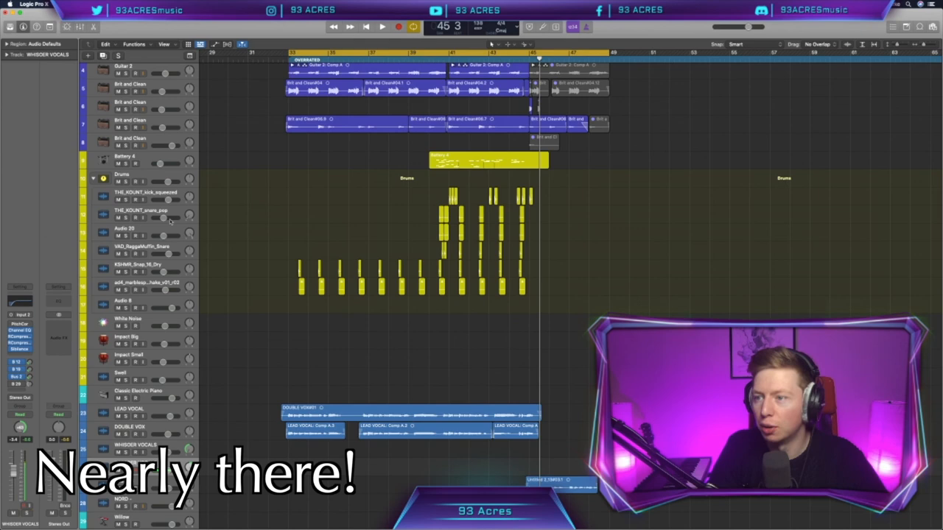
Record the whisper vocal layer across bars 33–46 on the WHISPER VOCALS track.
{"action": "left_click", "coordinate": [381, 27]}
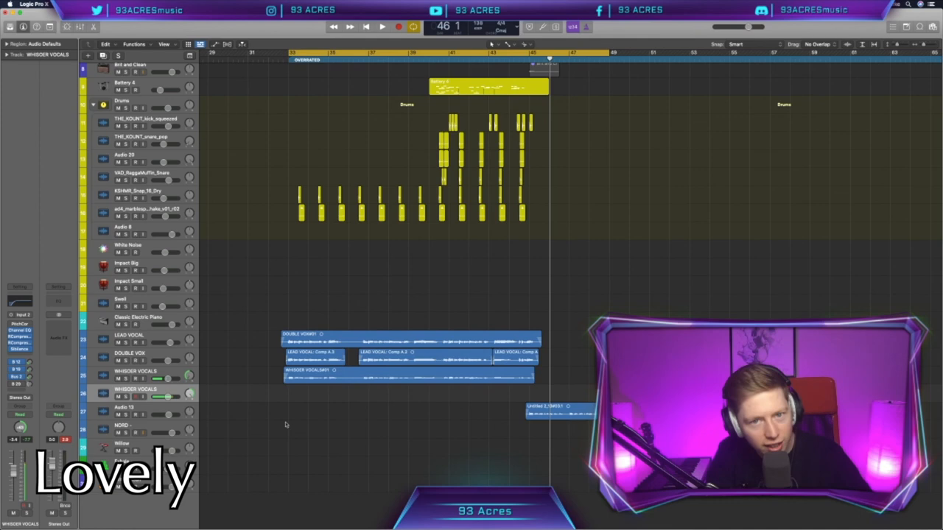
Record a second whisper take, then play the arrangement back from bar 33.
{"action": "left_click", "coordinate": [398, 26]}
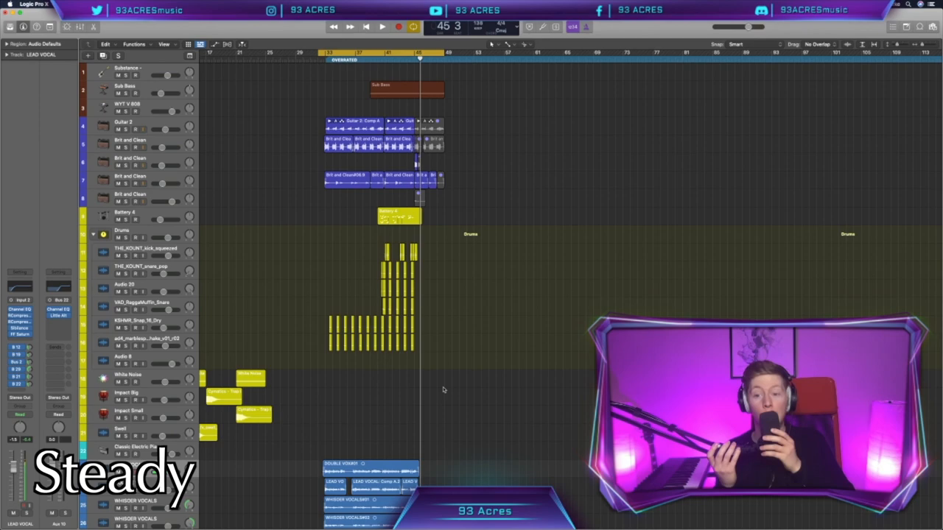
{"action": "left_click", "coordinate": [381, 27]}
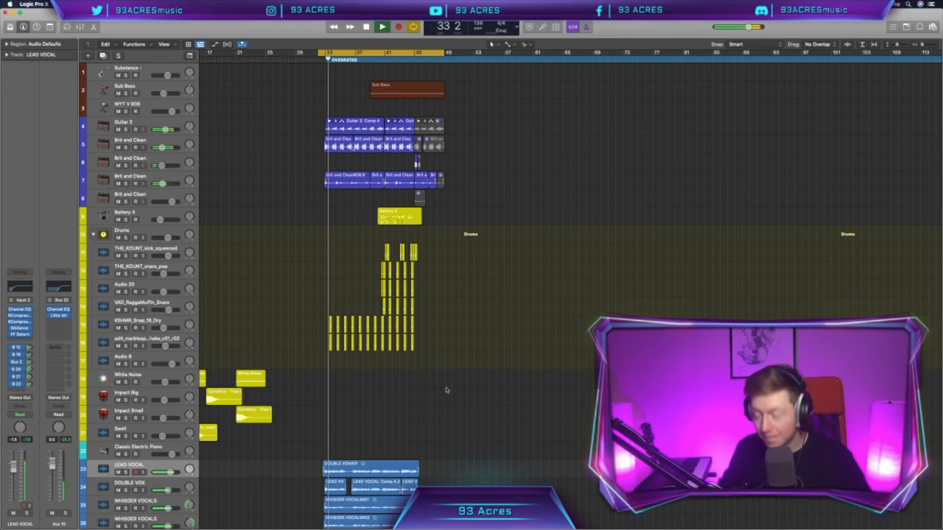